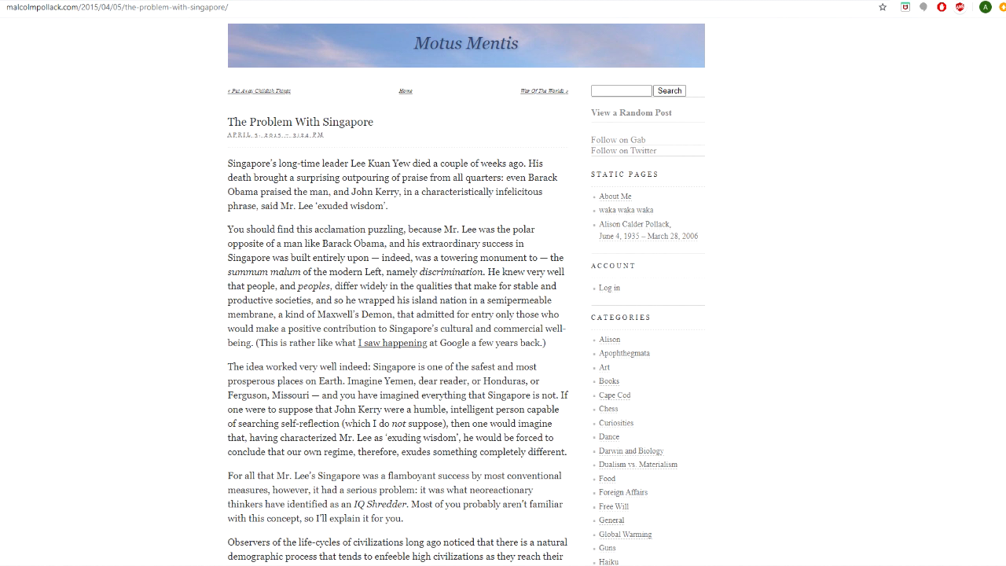
scroll("down", 3)
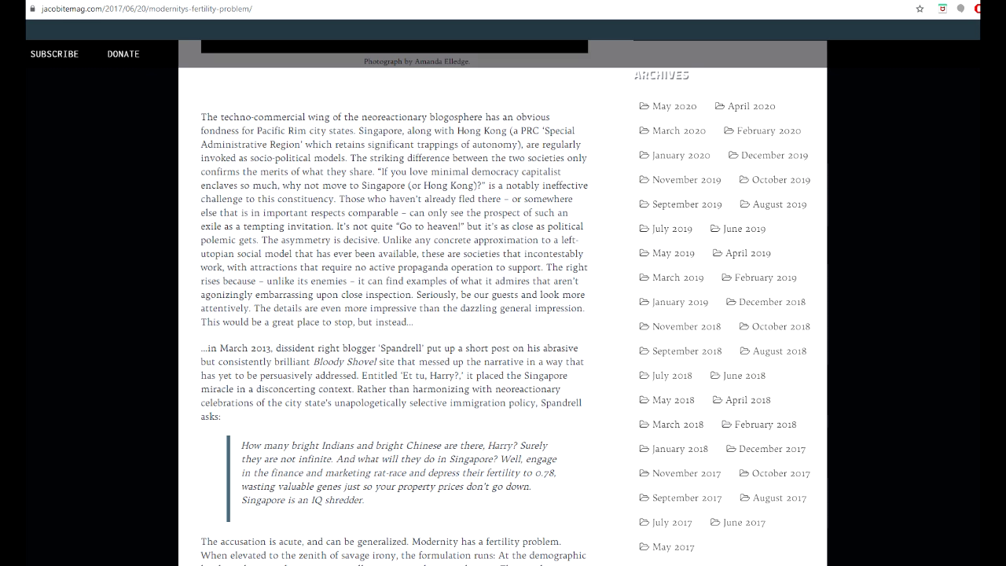
scroll("down", 3)
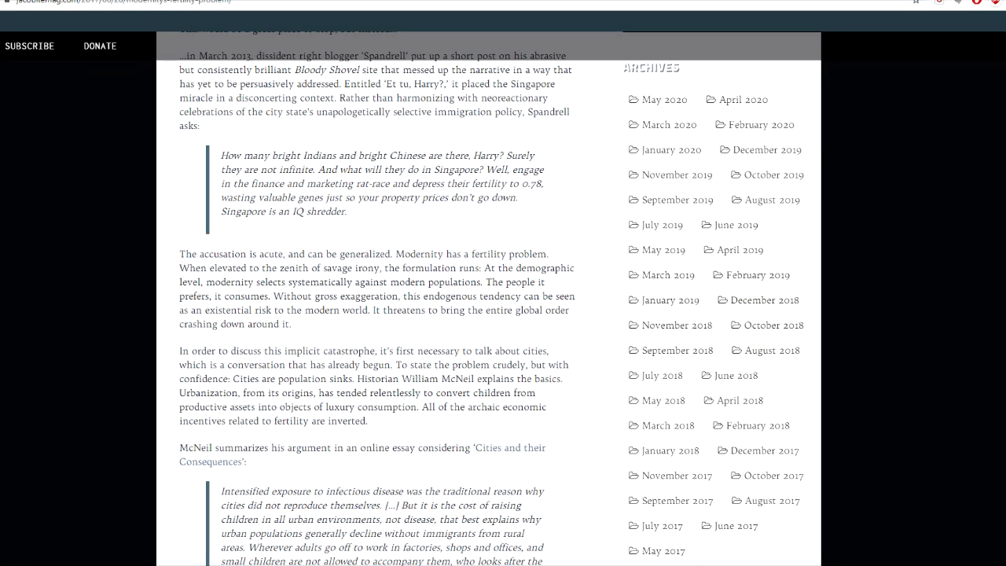